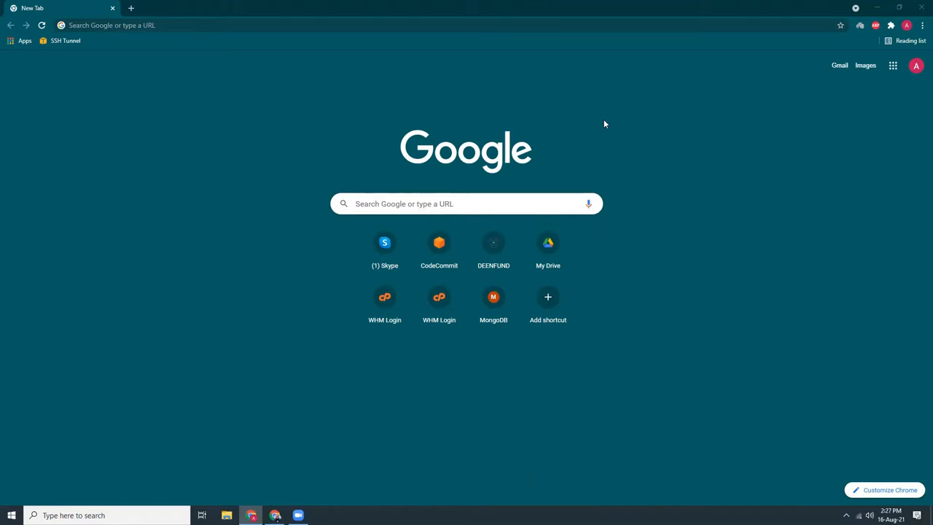
Run a Google search for 'ahrefs' and show the results page
left_click(467, 204)
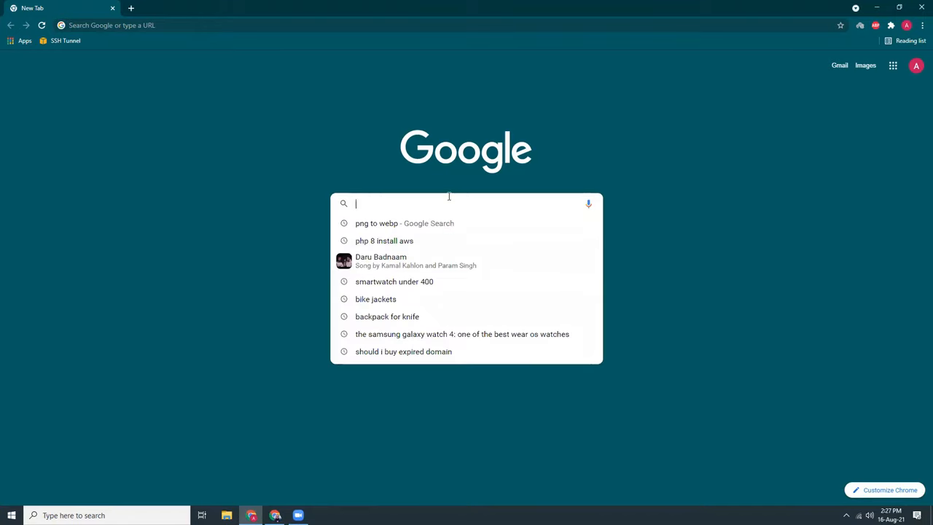
type("ahrefs")
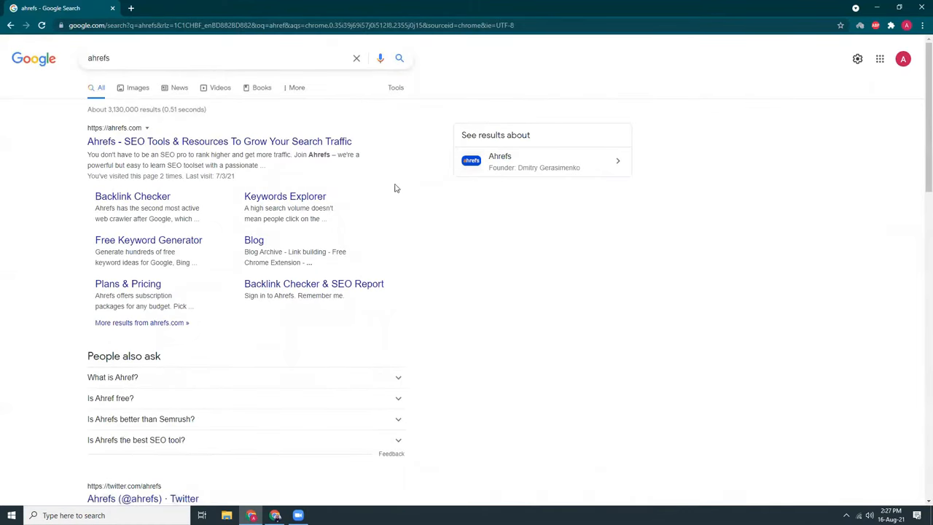
left_click(219, 141)
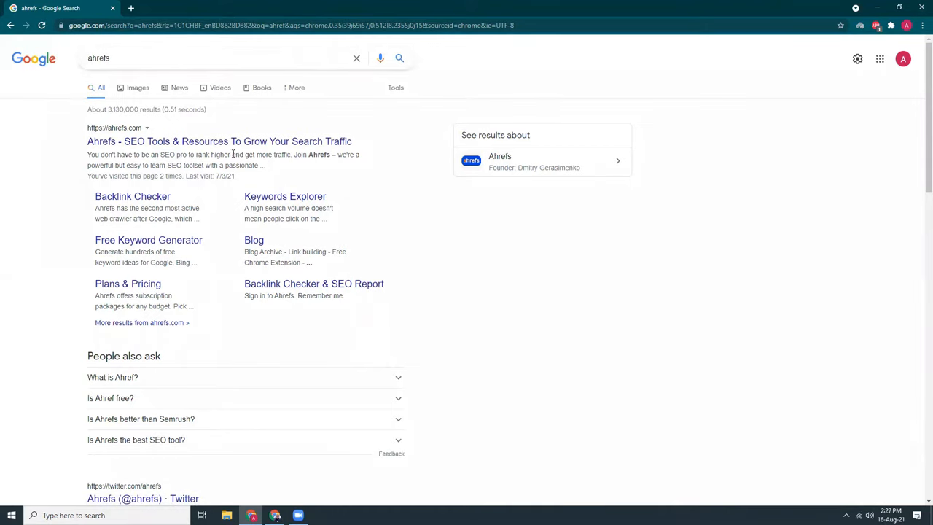
Go to ahrefs.com via the 'Ahrefs - SEO Tools & Resources' result
left_click(219, 142)
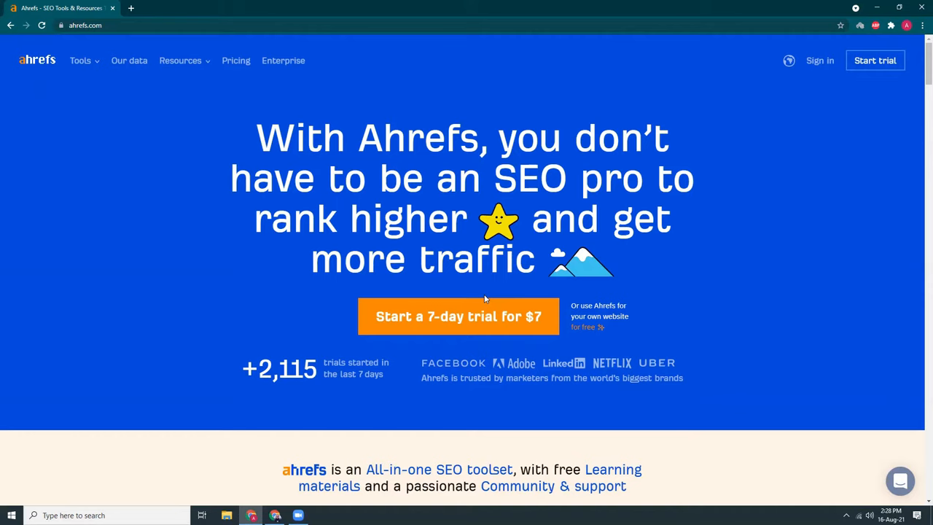
mouse_move(480, 76)
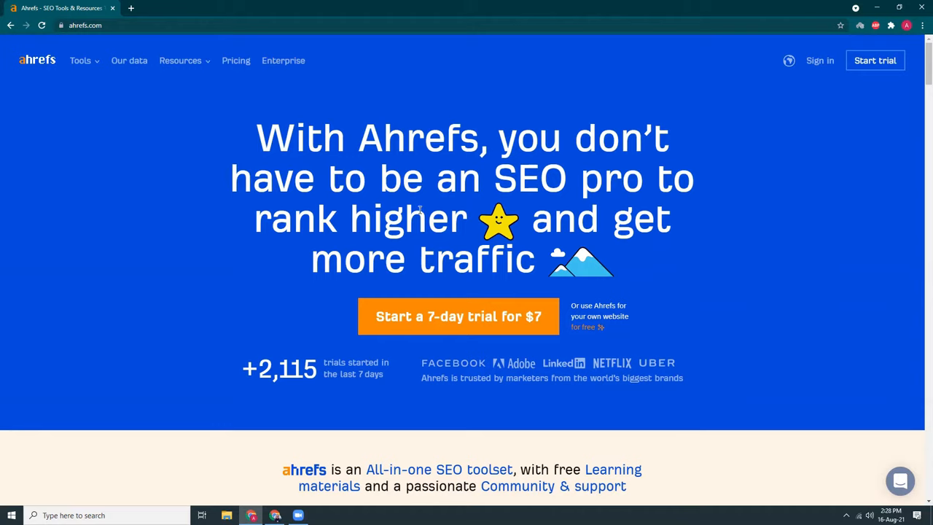
Sign in to Ahrefs with the Google account and land on the projects dashboard
left_click(819, 61)
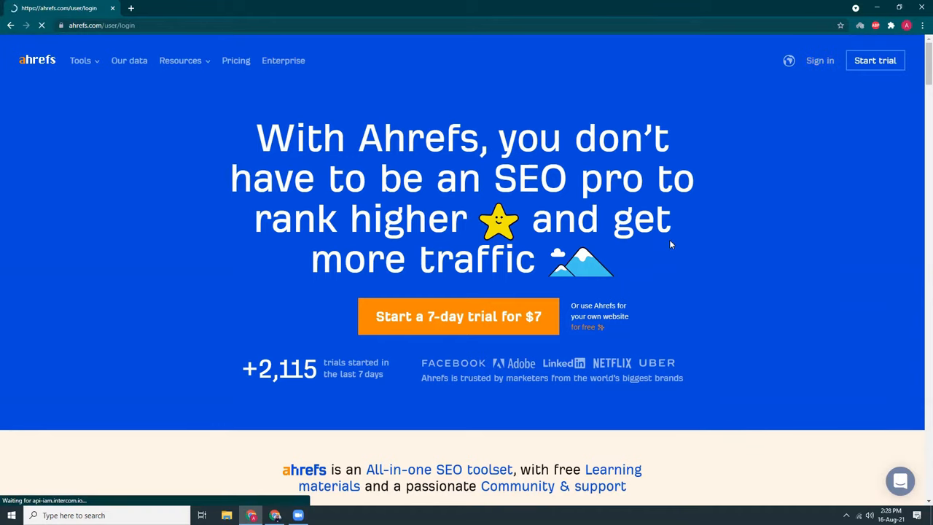
left_click(819, 61)
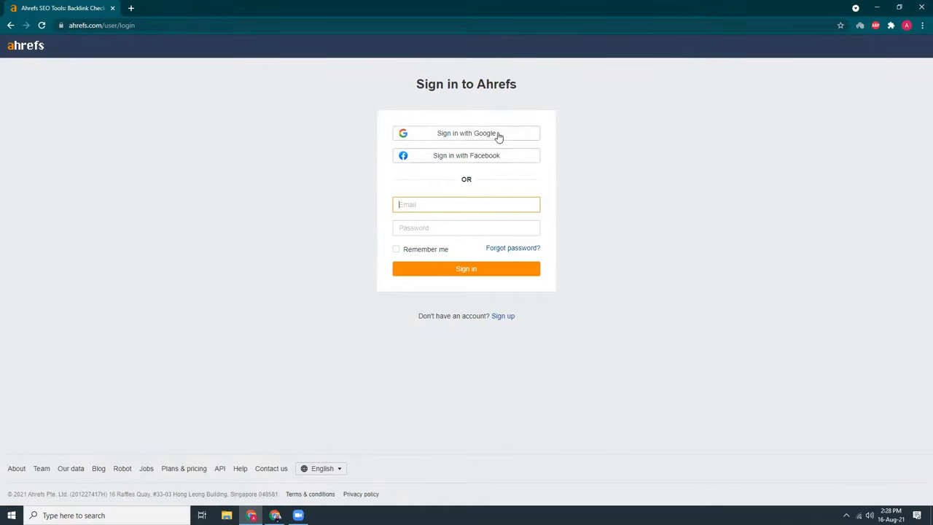
left_click(467, 132)
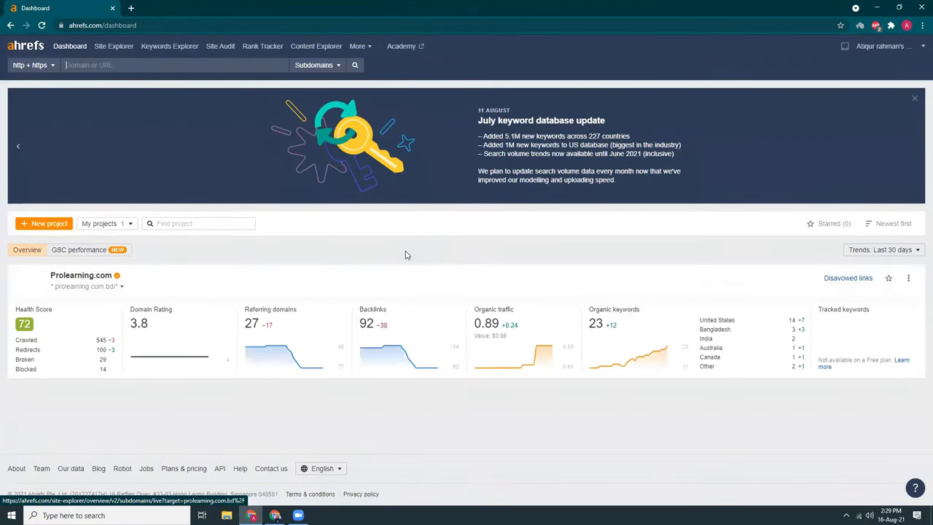
mouse_move(723, 341)
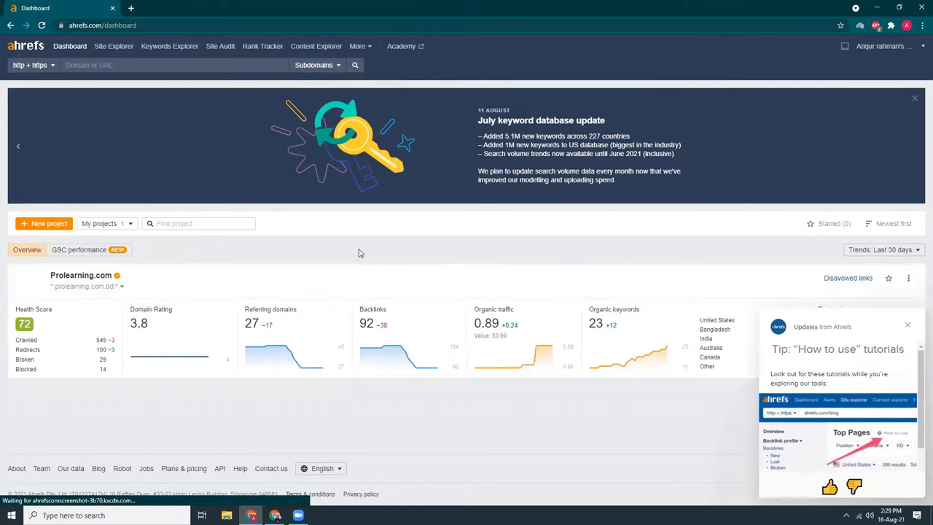
Start a new project from the dashboard's '+ New project' button
left_click(907, 323)
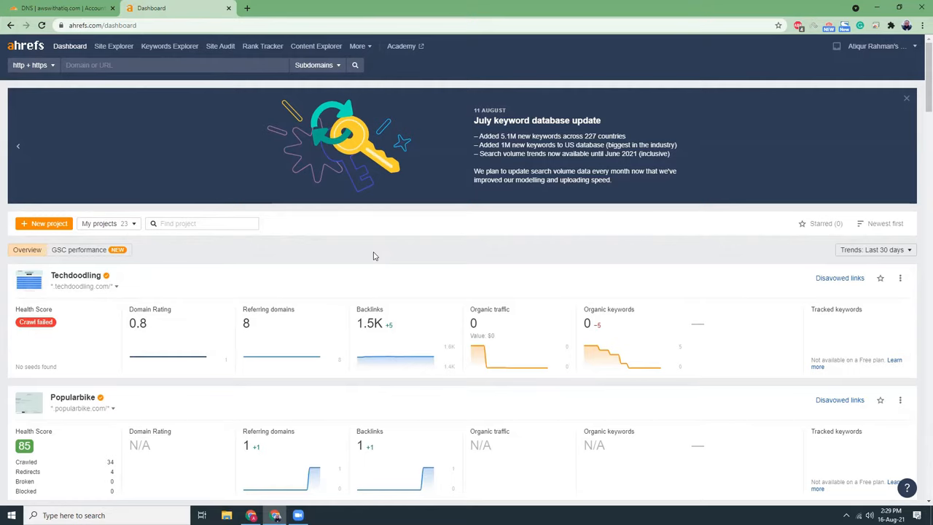
mouse_move(58, 232)
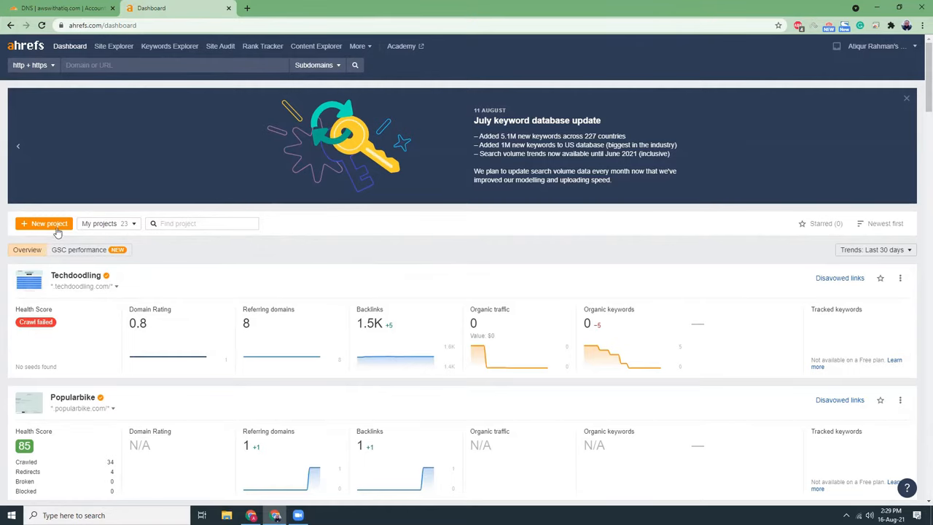
left_click(43, 223)
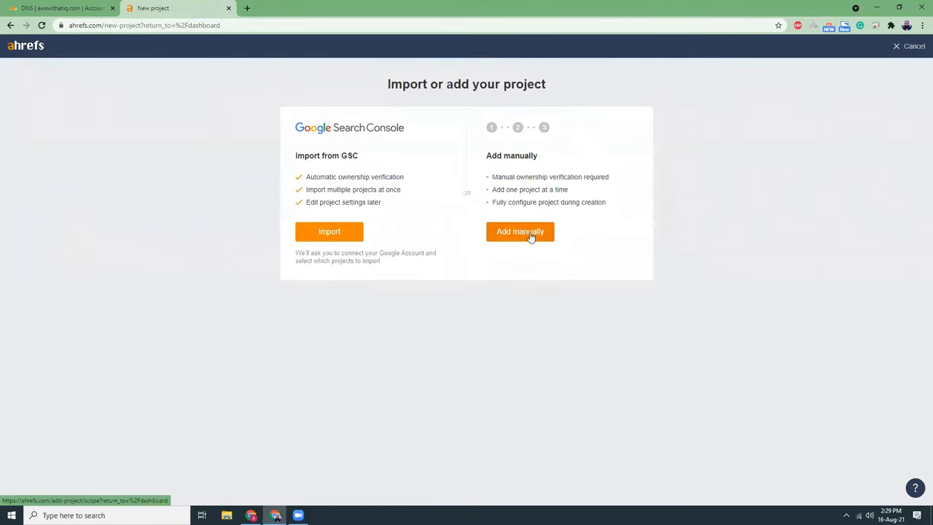
Add the project manually with domain awswithatiq.com and auto-filled name Awswithatiq
left_click(519, 230)
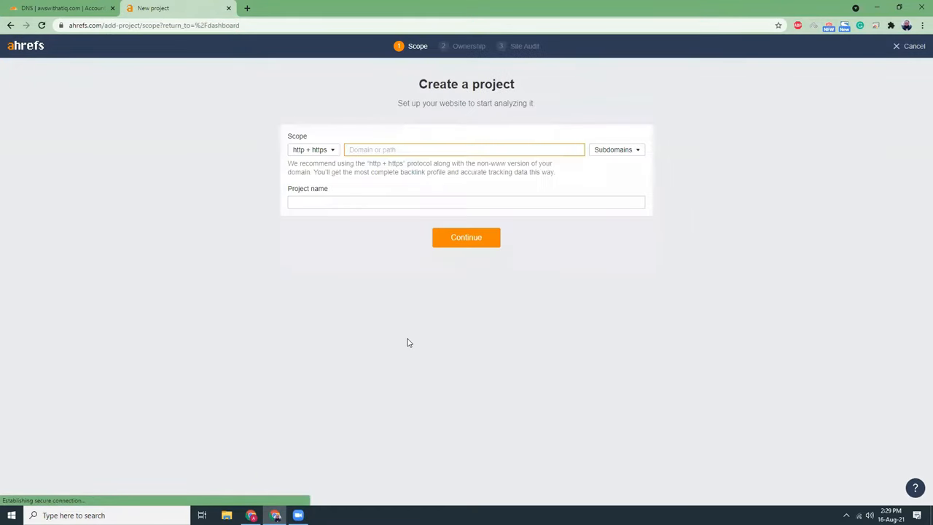
left_click(463, 148)
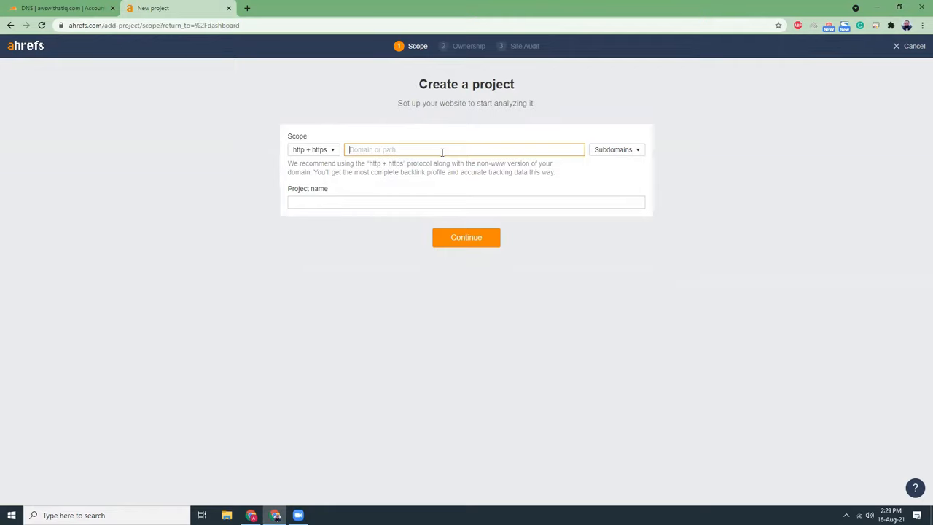
type("awswithatiq.c")
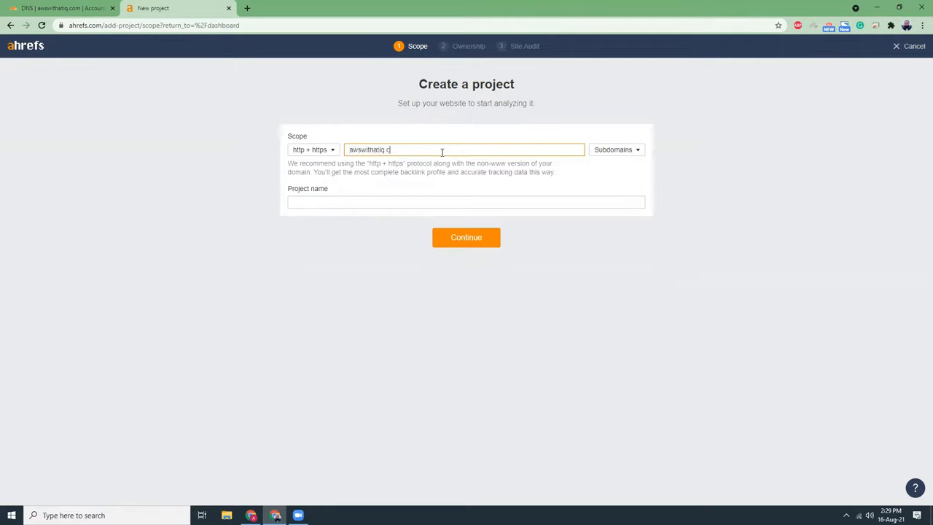
left_click(467, 236)
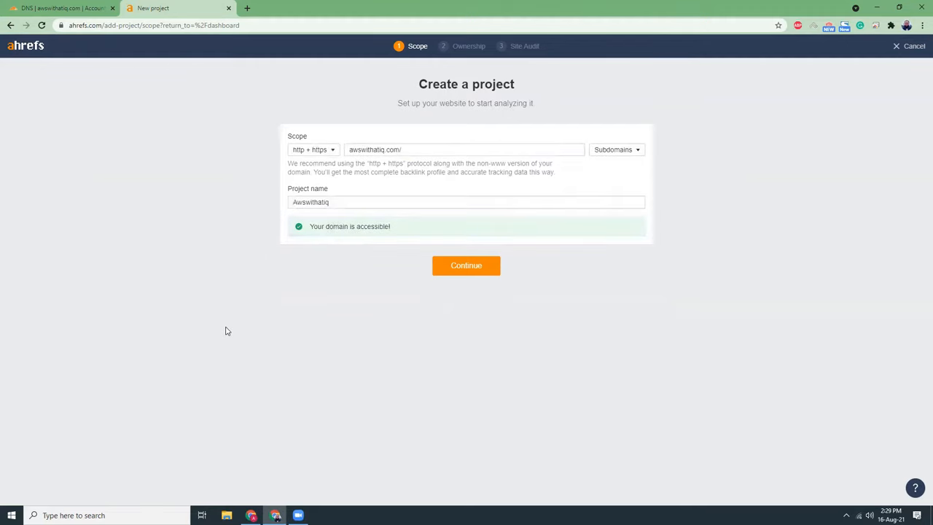
mouse_move(384, 163)
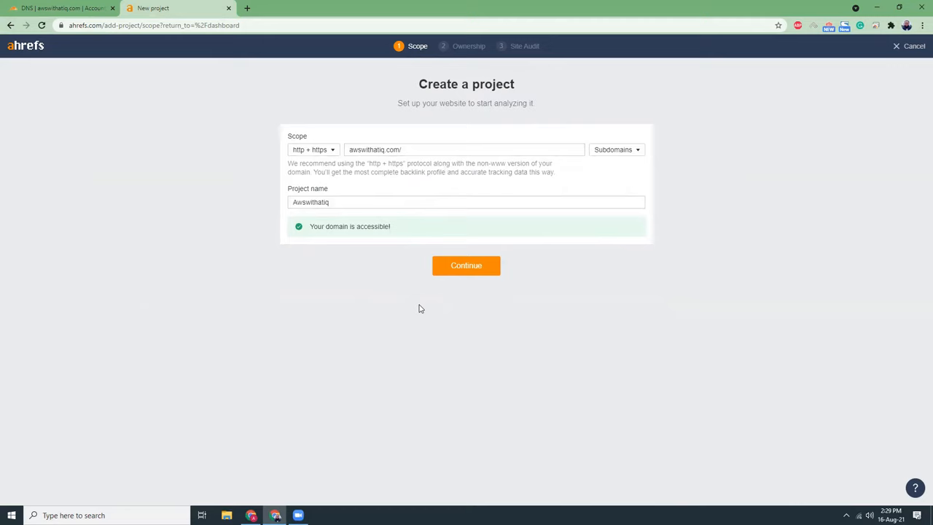
Continue to ownership verification and copy the DNS TXT verification value, then switch to Cloudflare
left_click(467, 266)
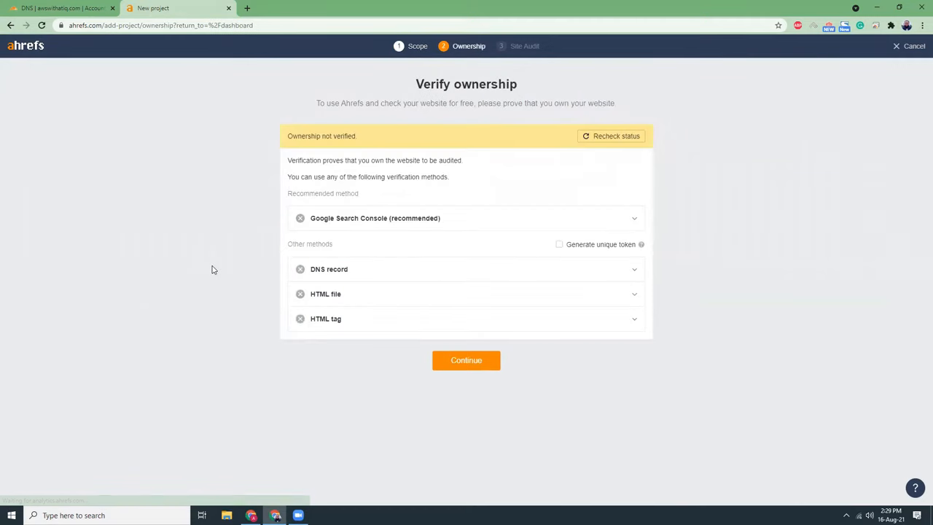
mouse_move(353, 219)
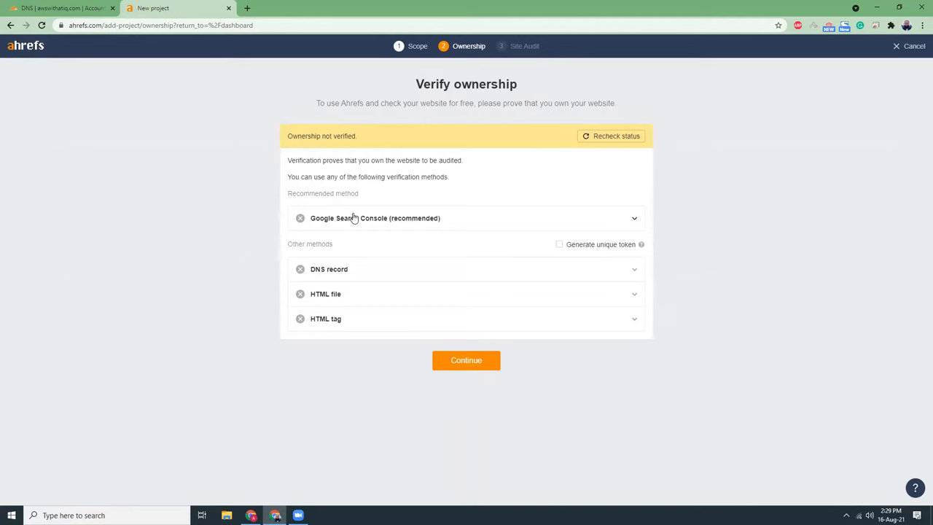
left_click(330, 268)
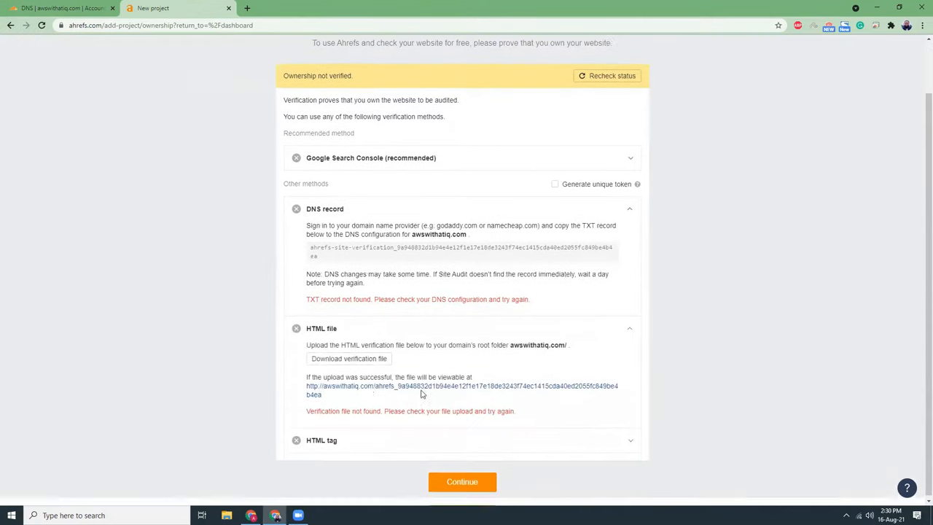
scroll("down", 3)
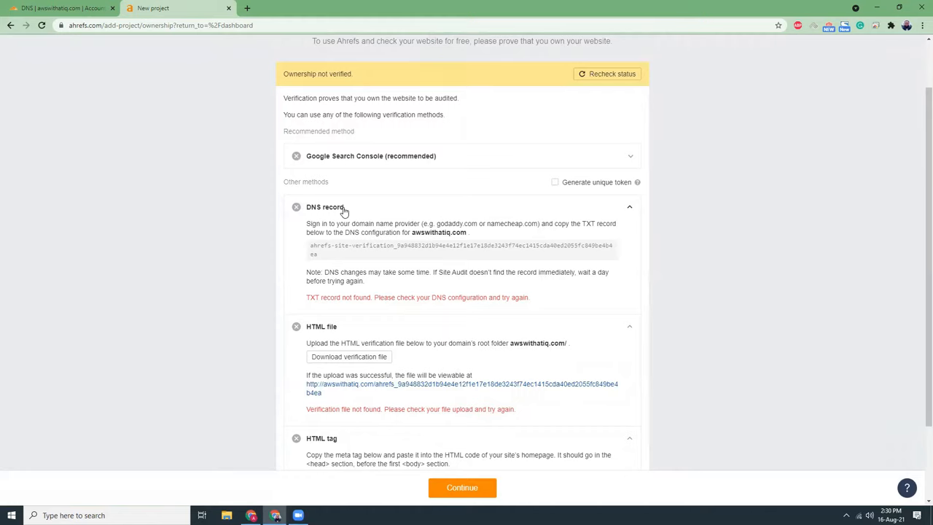
mouse_move(312, 246)
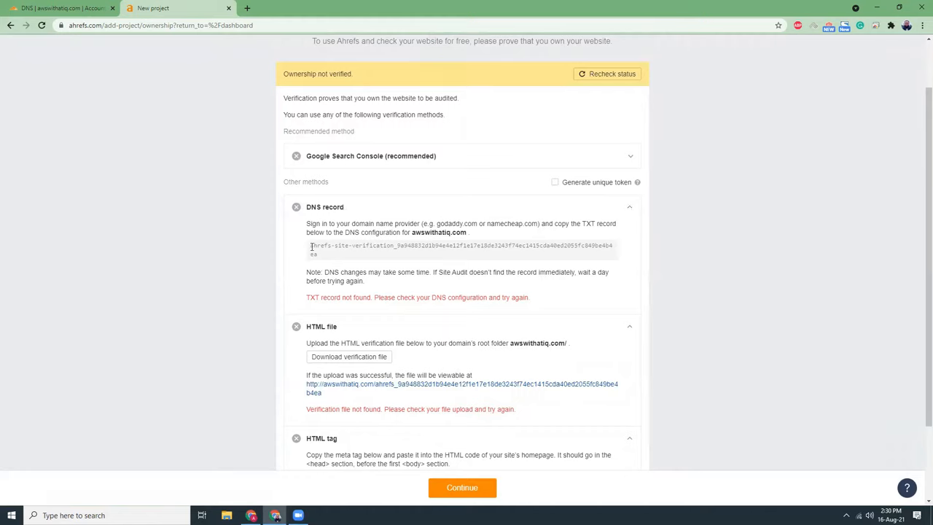
triple_click(460, 244)
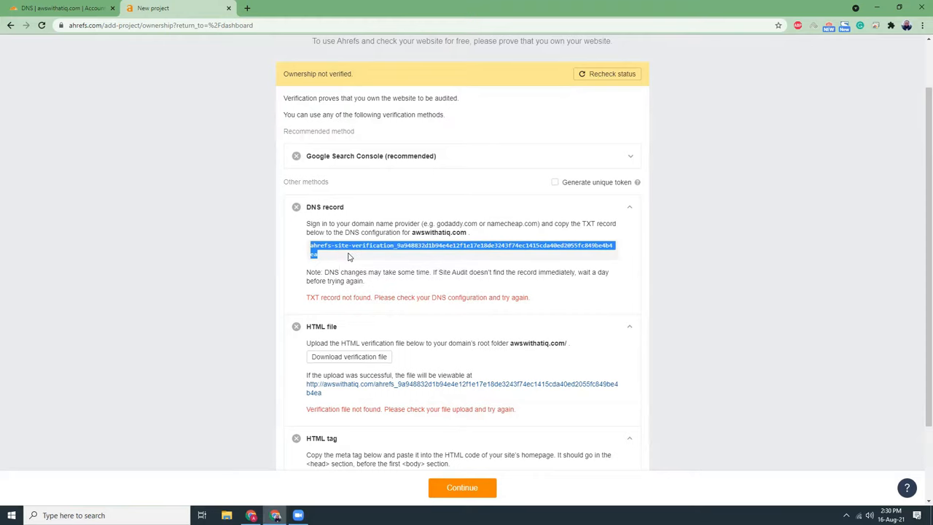
left_click(59, 9)
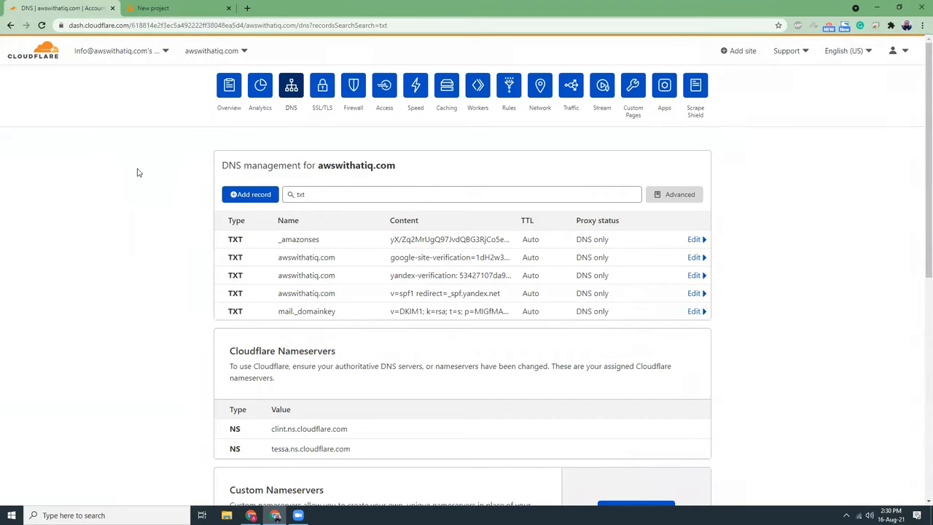
mouse_move(213, 194)
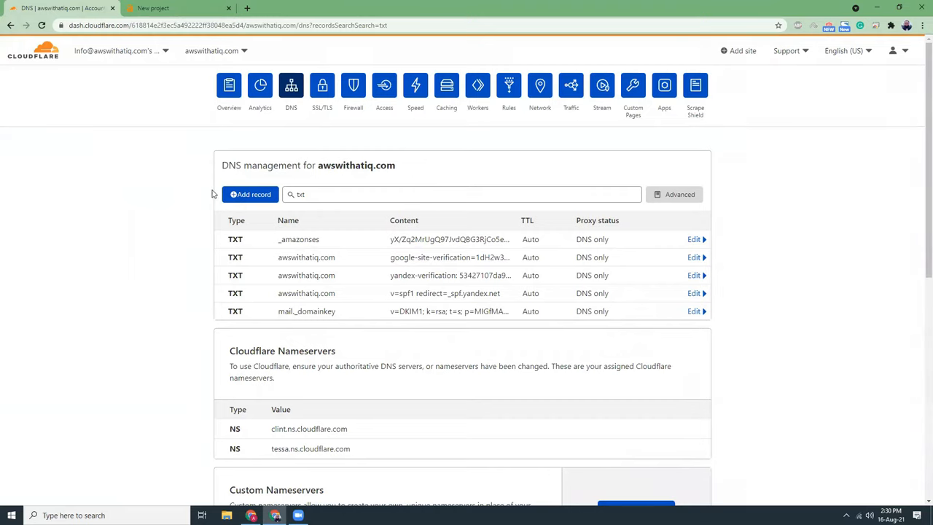
Save a TXT record named @ with the ahrefs-site-verification code in Cloudflare DNS, then return to Ahrefs
left_click(251, 194)
type("@")
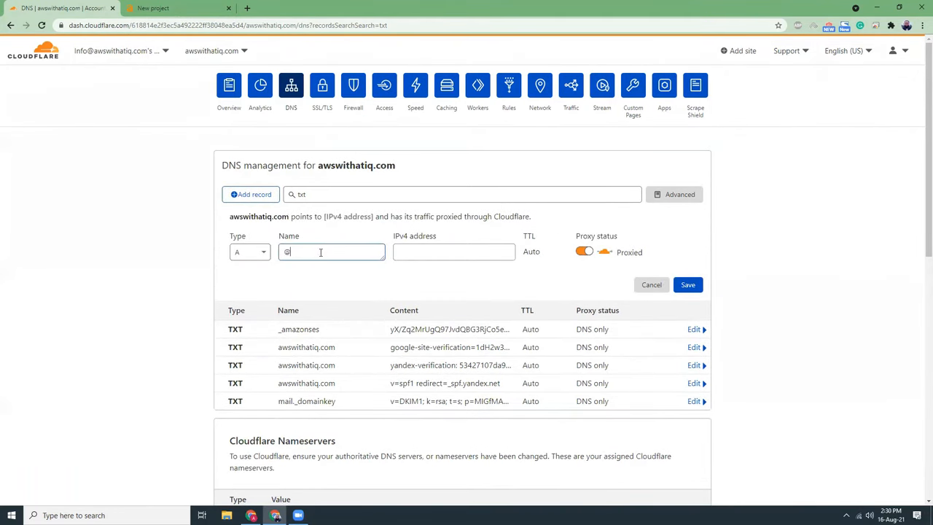
left_click(453, 251)
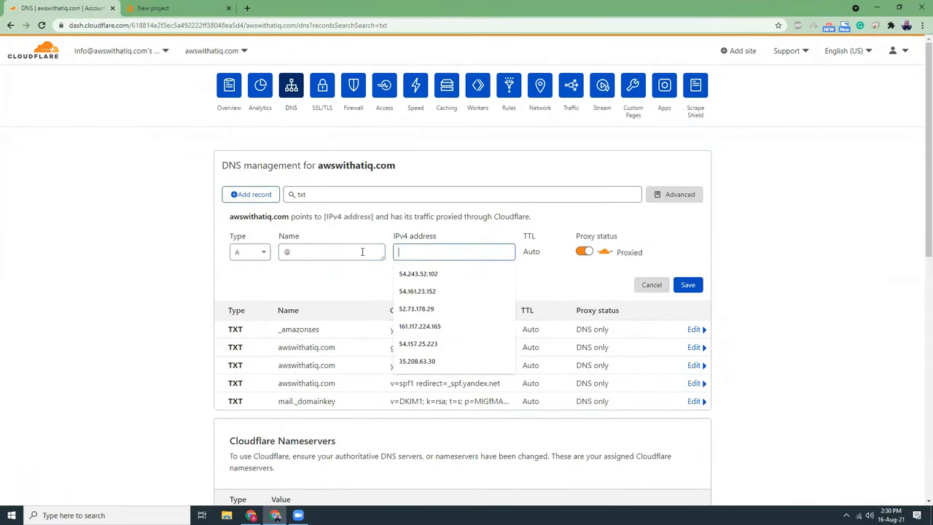
left_click(249, 250)
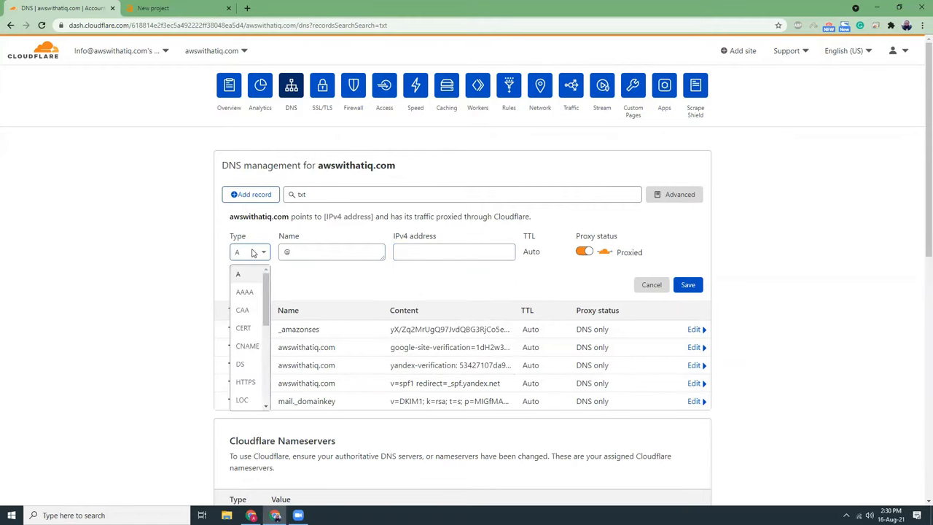
left_click(242, 274)
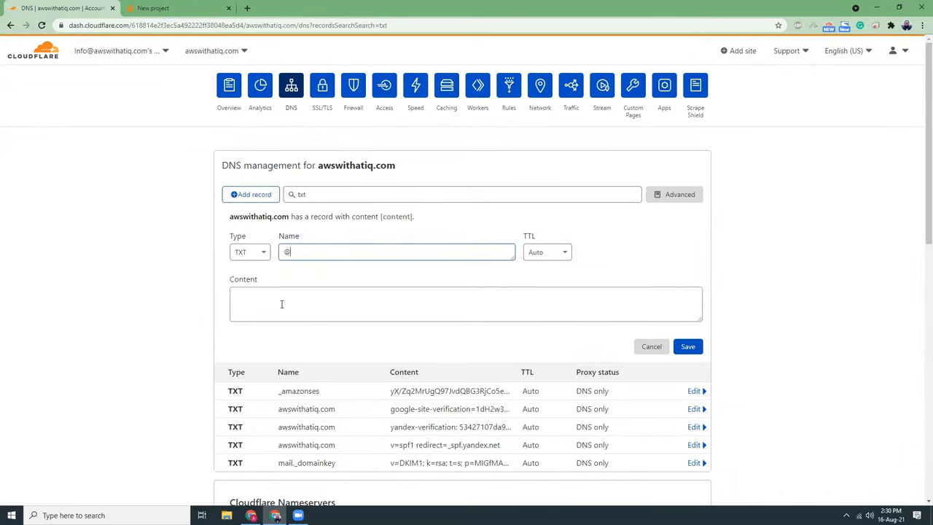
type("ahrefs-site-verification_9a948832d1b94e4e12f1e17e18de3243f74ec1415cda40ed2055fc849be4b4ea")
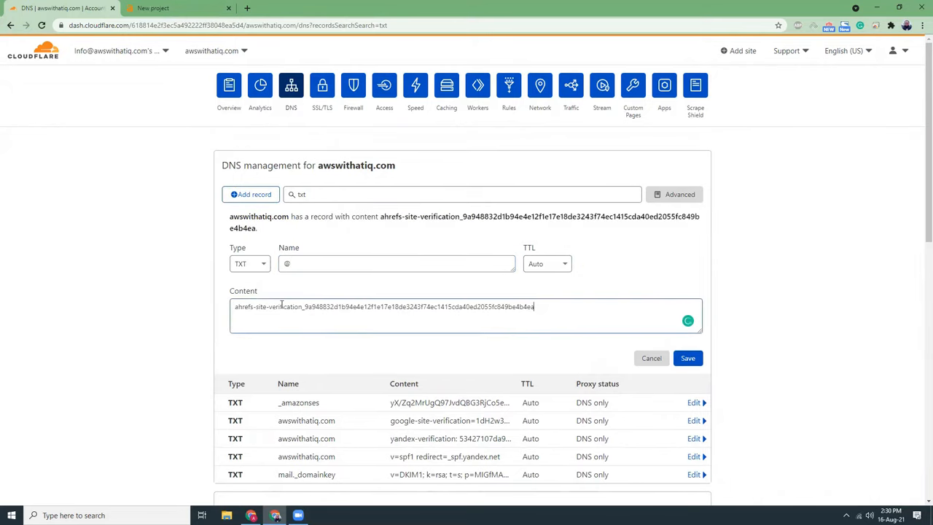
left_click(178, 9)
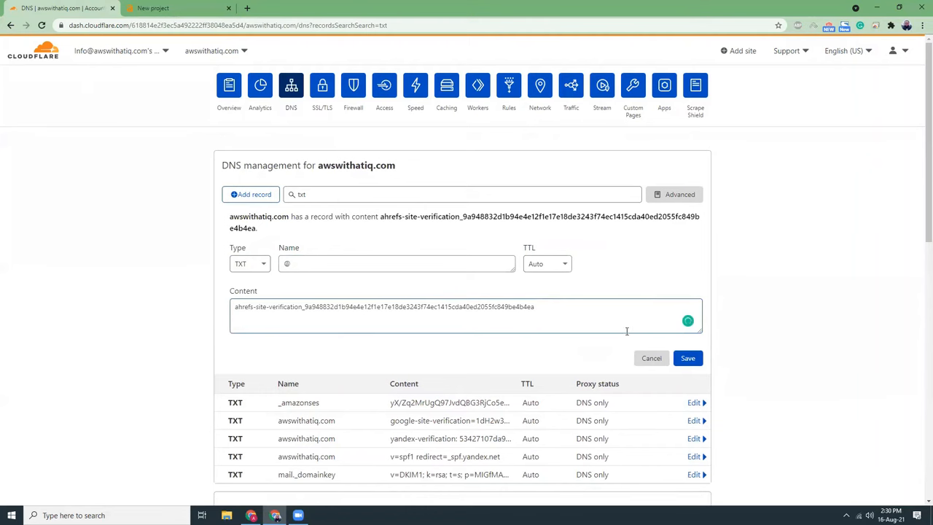
left_click(688, 359)
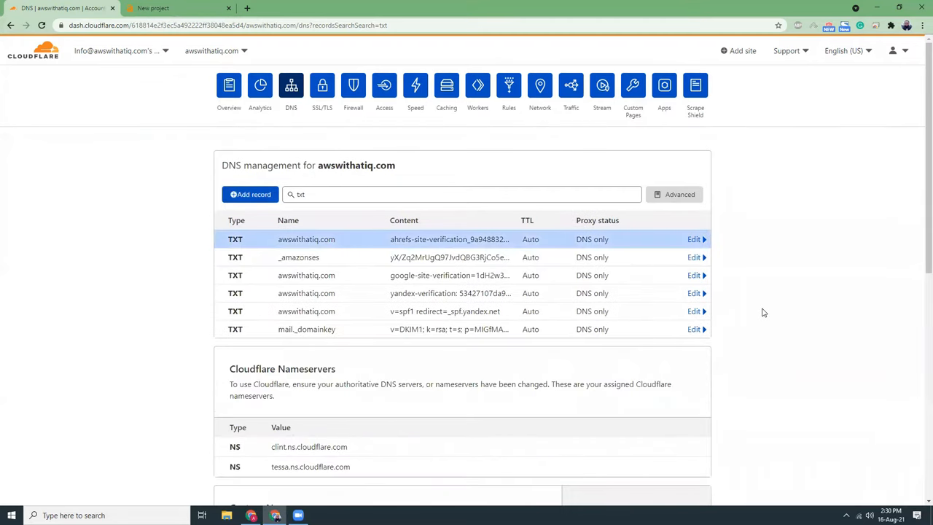
mouse_move(324, 245)
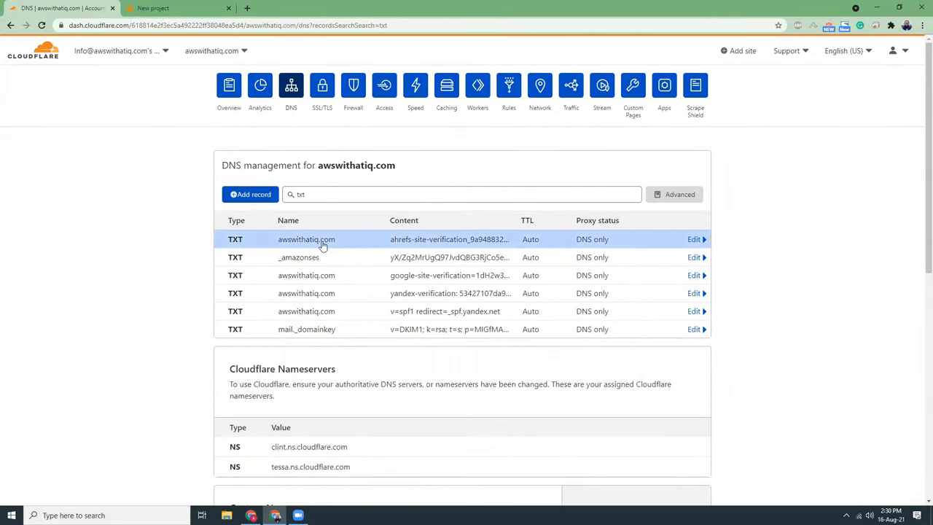
left_click(178, 9)
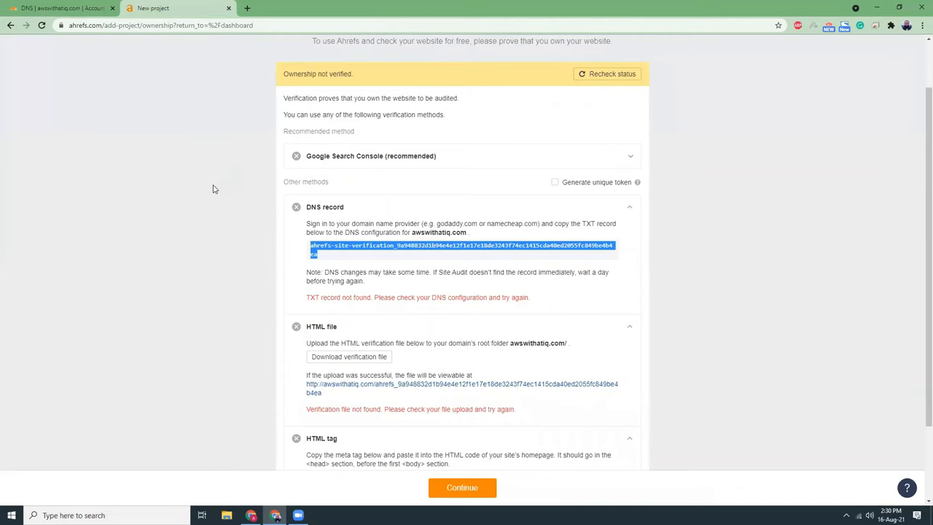
Recheck status until ownership is verified, then continue to Schedule site audits
left_click(607, 73)
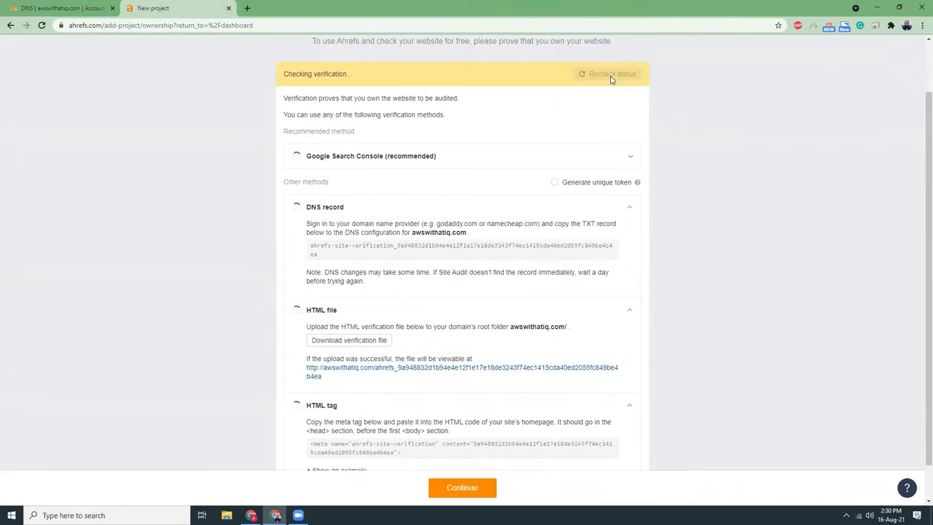
left_click(607, 72)
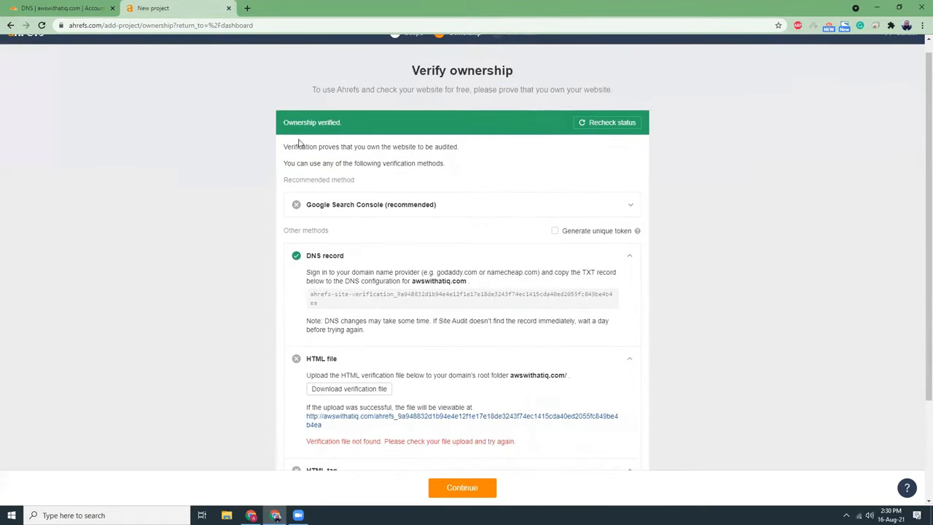
mouse_move(490, 116)
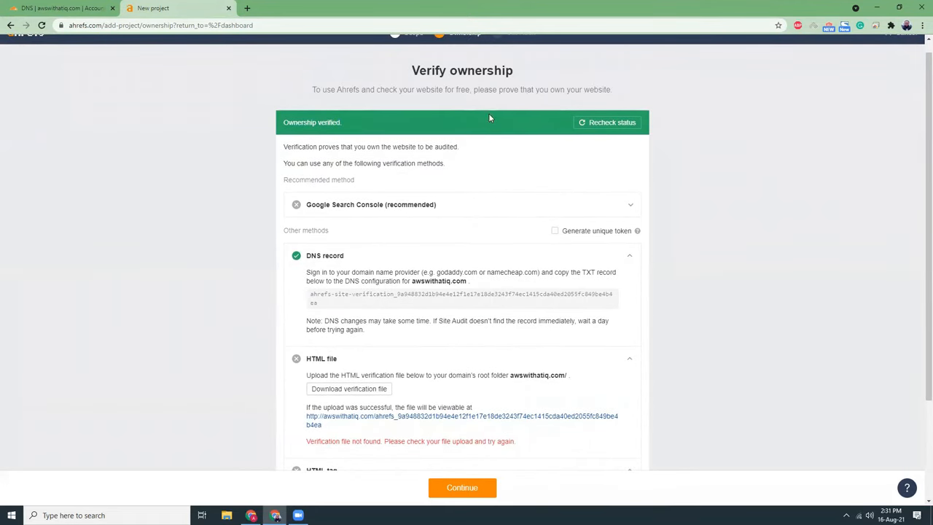
mouse_move(499, 146)
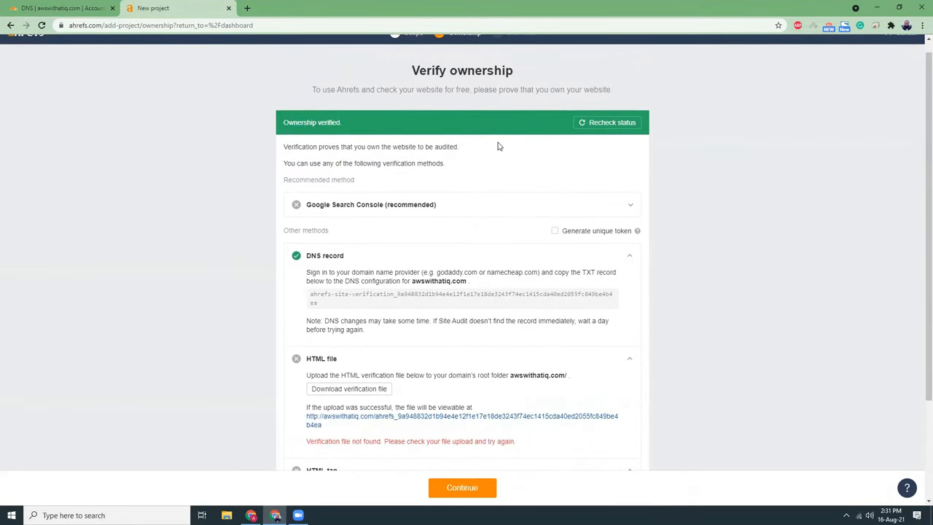
scroll("down", 3)
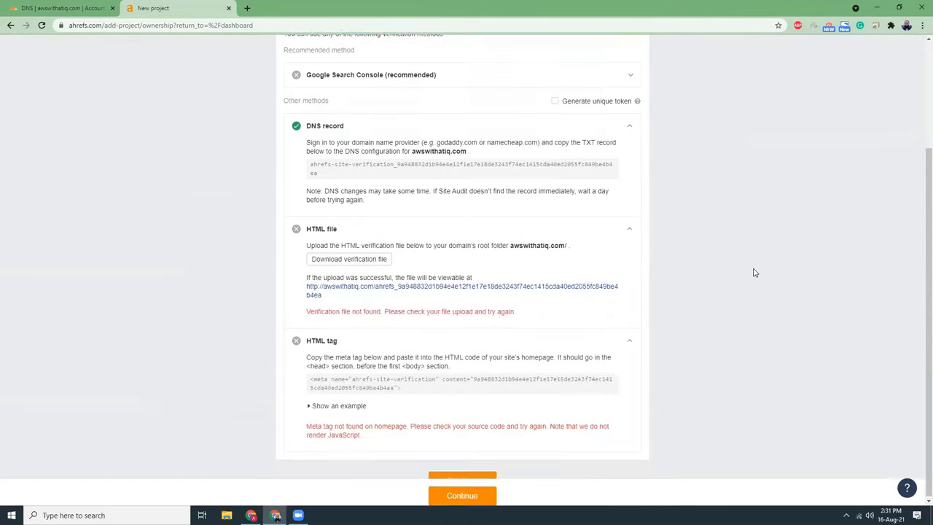
left_click(462, 495)
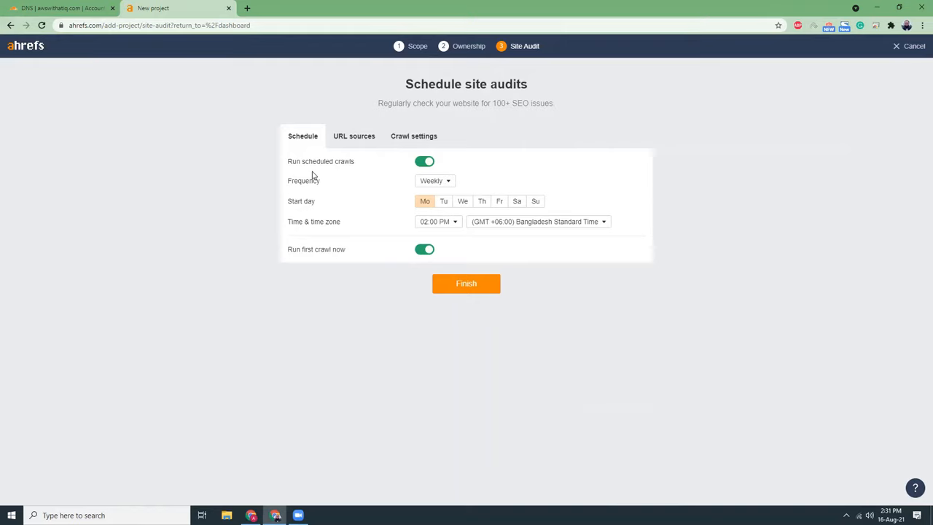
mouse_move(347, 188)
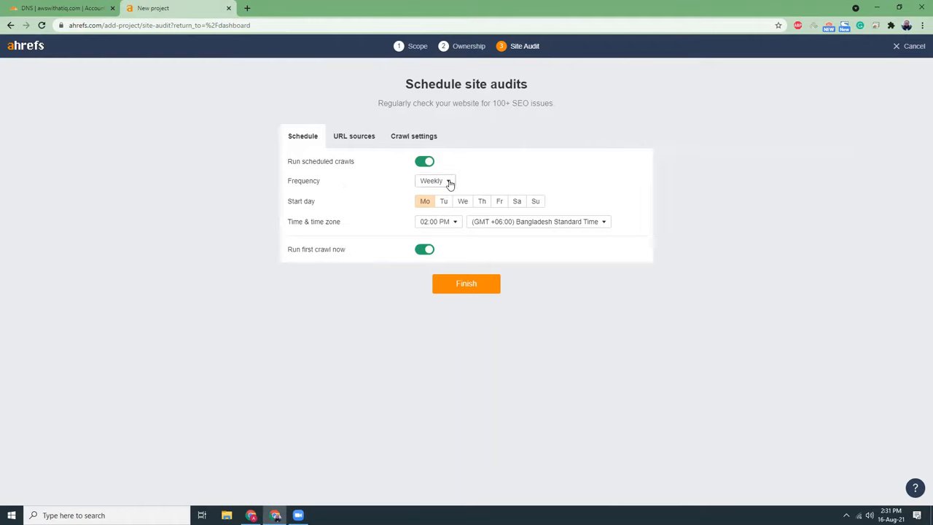
mouse_move(444, 207)
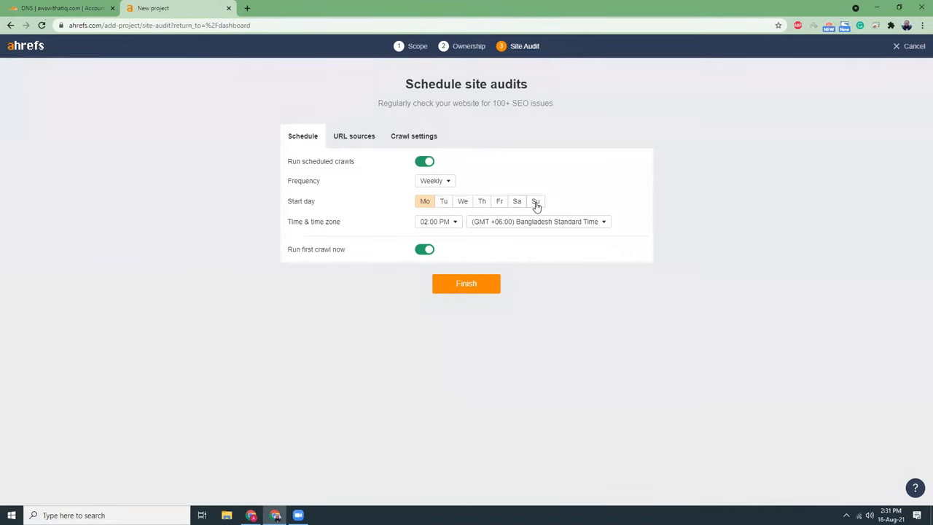
Set the weekly audit's start day to Sunday
left_click(537, 201)
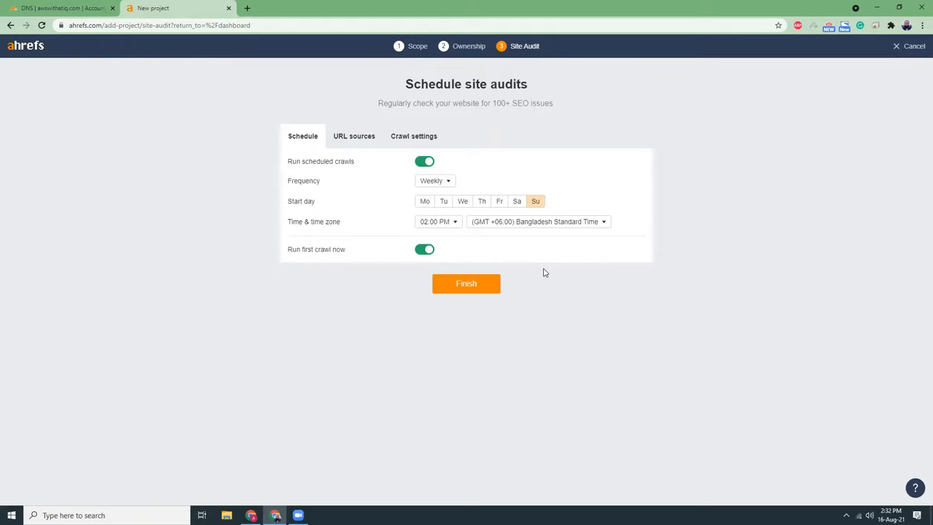
mouse_move(449, 241)
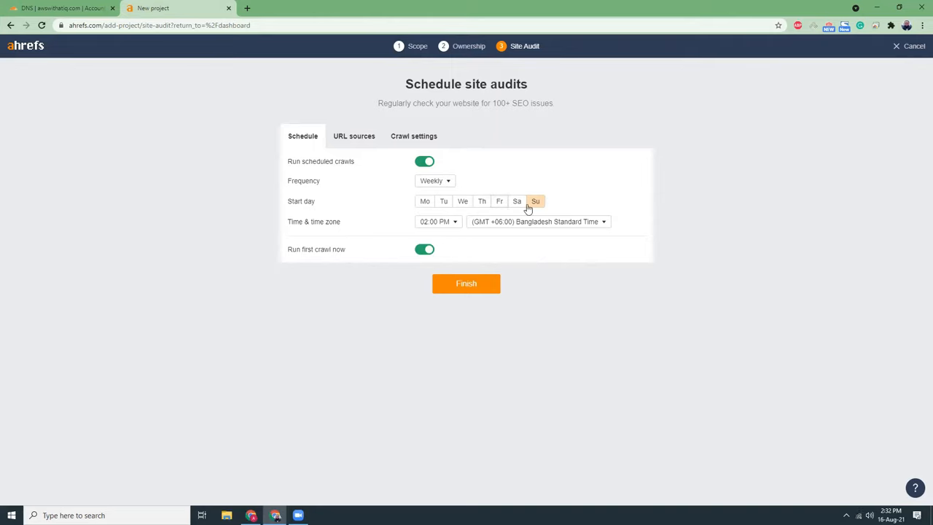
mouse_move(580, 315)
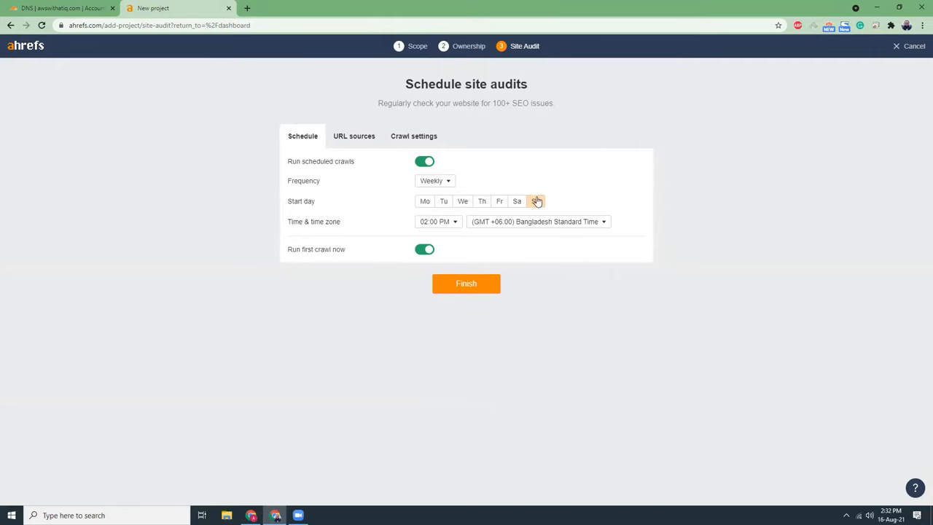
left_click(536, 201)
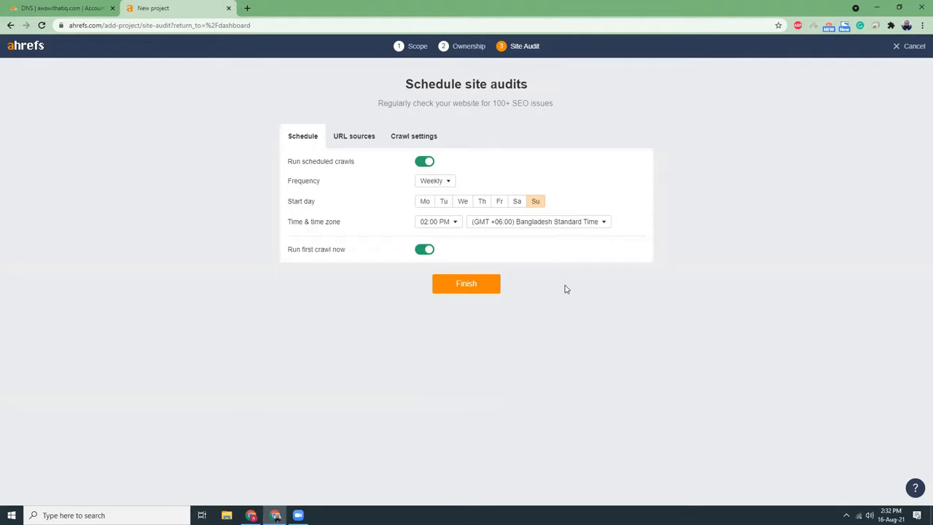
left_click(467, 283)
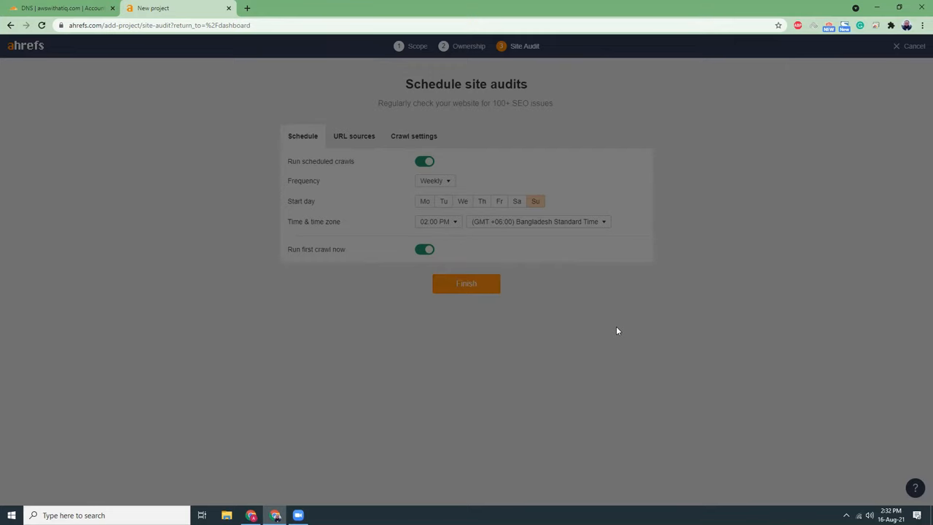
Finish the audit setup and load the Site Explorer overview for awswithatiq.com
left_click(466, 282)
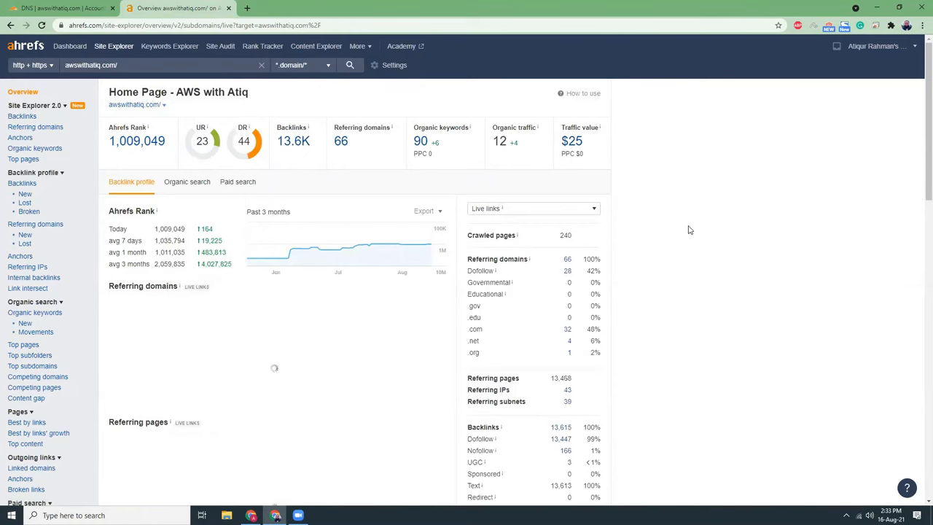
mouse_move(247, 150)
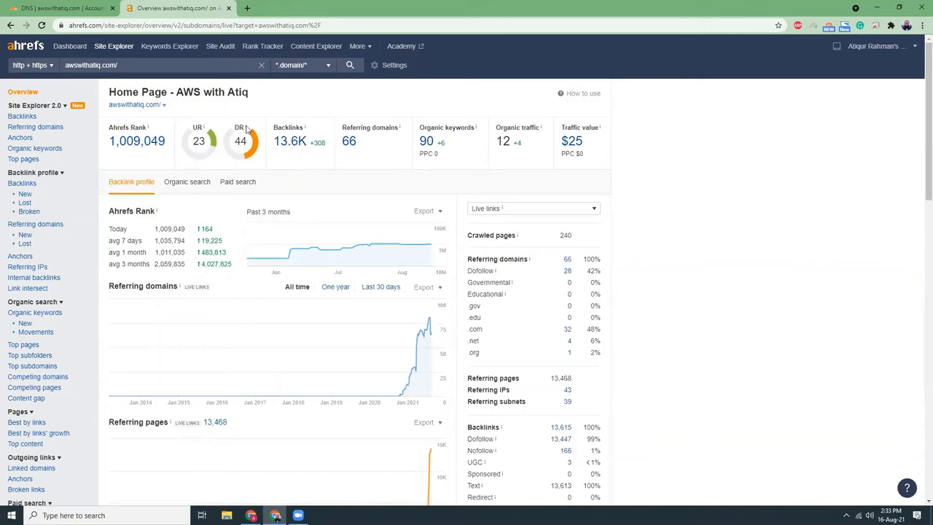
mouse_move(242, 129)
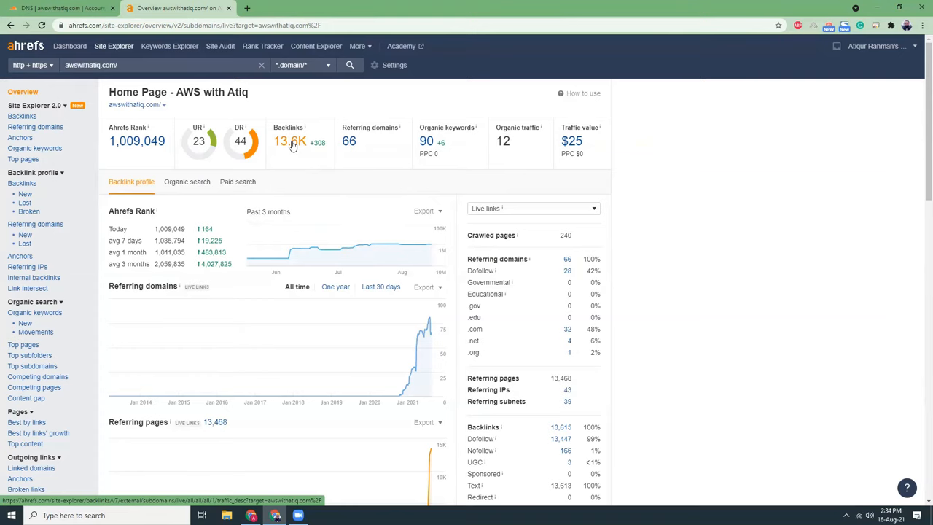
mouse_move(373, 109)
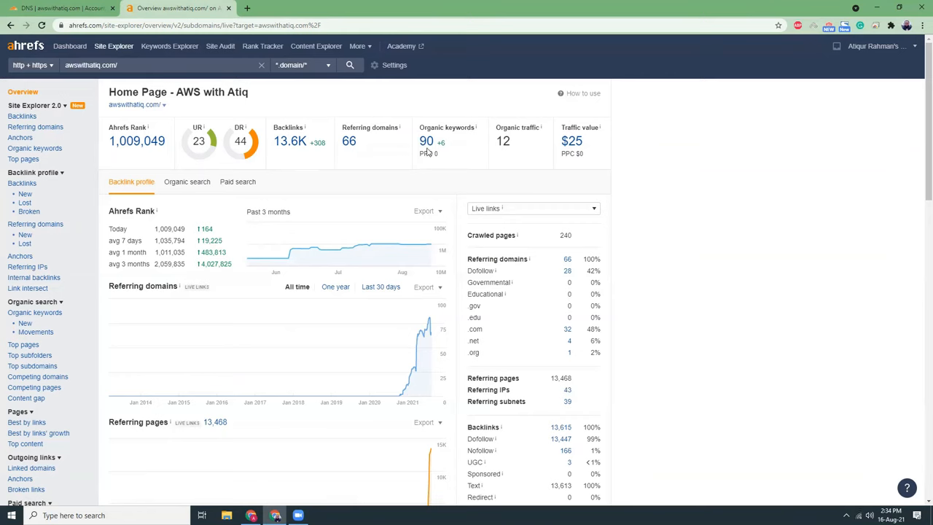
mouse_move(426, 140)
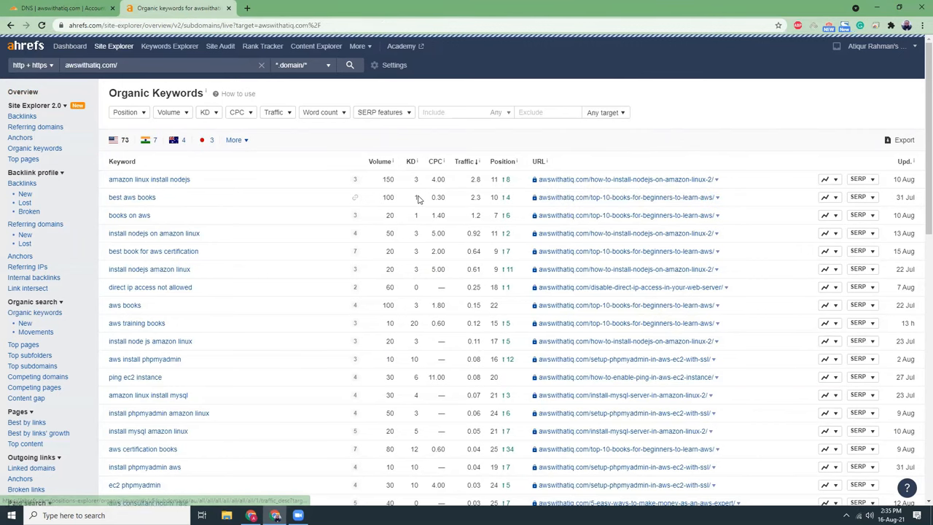
Return to the awswithatiq.com Site Explorer overview showing 90 organic keywords and $25 traffic value
left_click(23, 90)
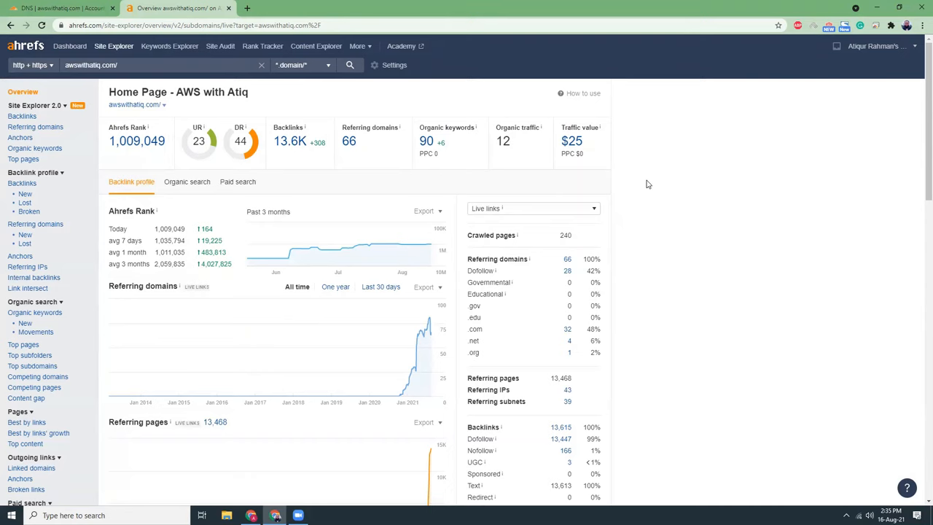
mouse_move(430, 149)
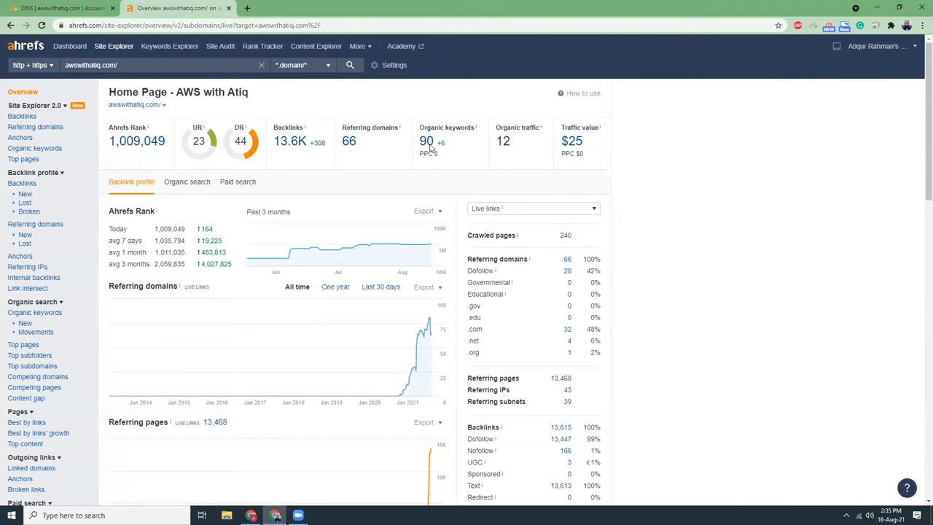